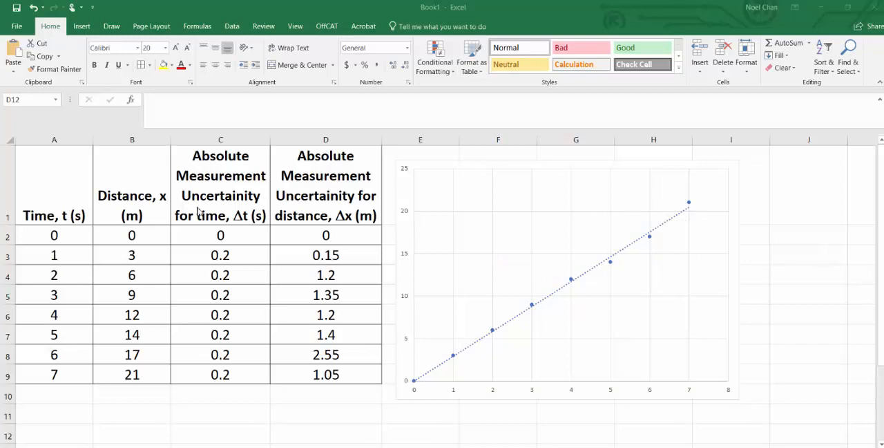
{"action": "mouse_move", "coordinate": [115, 244]}
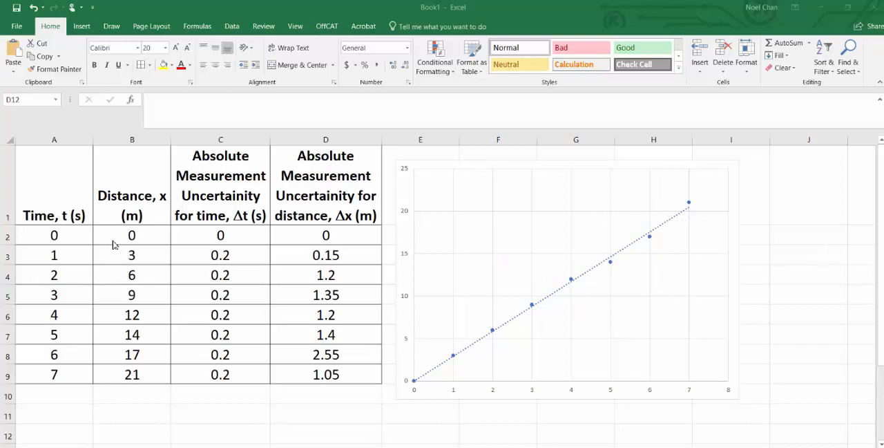
{"action": "mouse_move", "coordinate": [117, 208]}
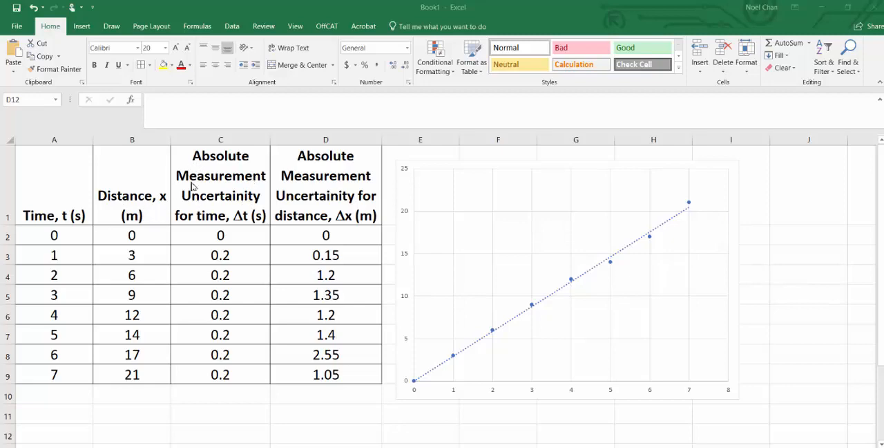
{"action": "mouse_move", "coordinate": [266, 192]}
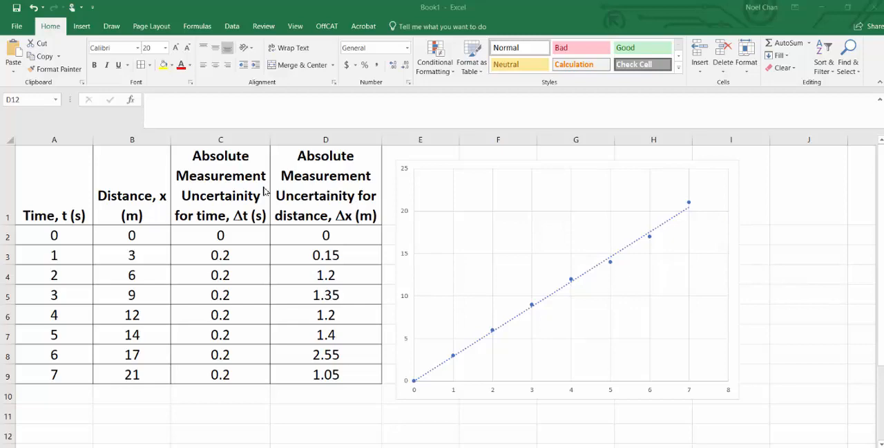
{"action": "mouse_move", "coordinate": [299, 189]}
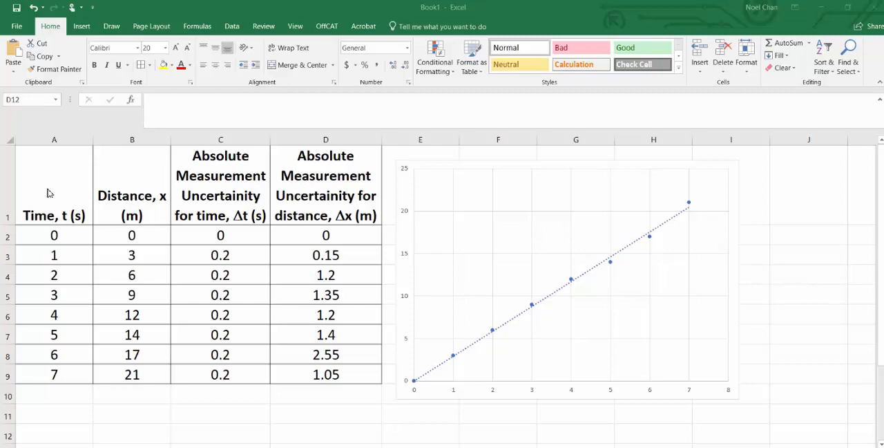
{"action": "mouse_move", "coordinate": [72, 207]}
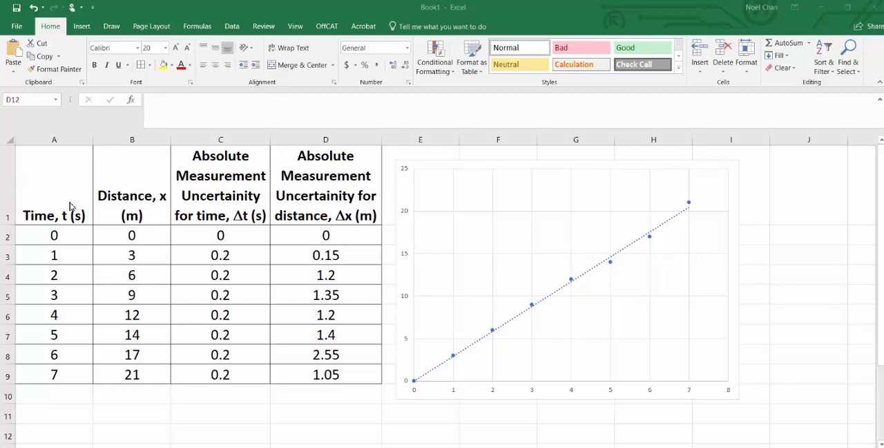
{"action": "mouse_move", "coordinate": [310, 172]}
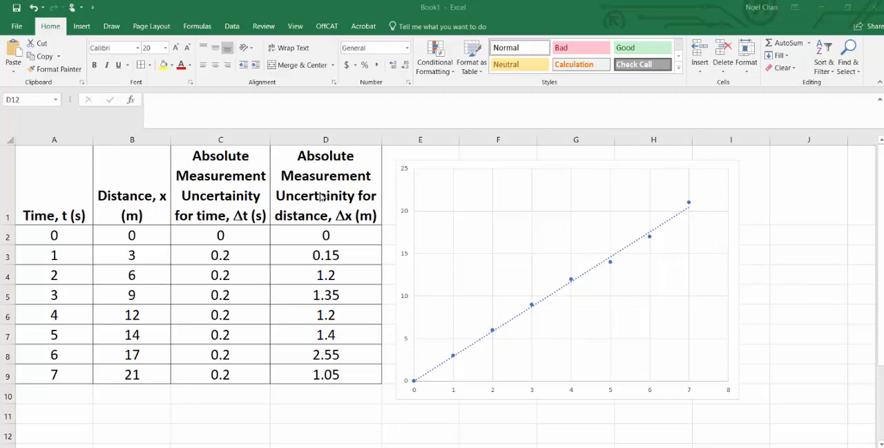
{"action": "mouse_move", "coordinate": [321, 197]}
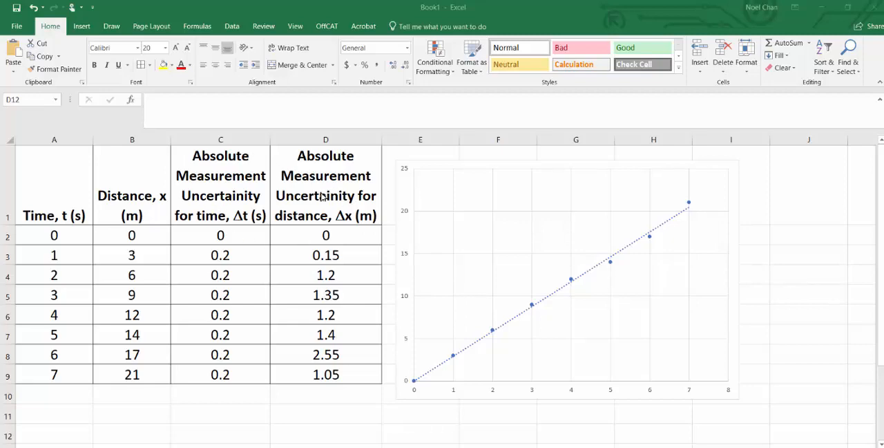
{"action": "mouse_move", "coordinate": [572, 235]}
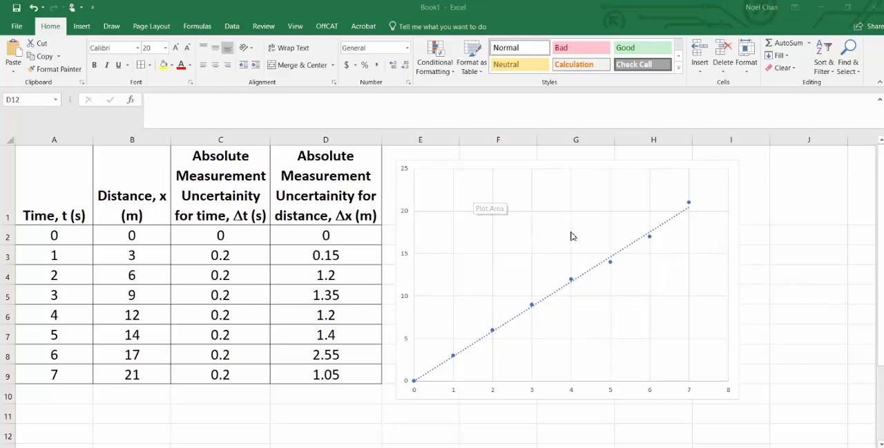
{"action": "mouse_move", "coordinate": [735, 175]}
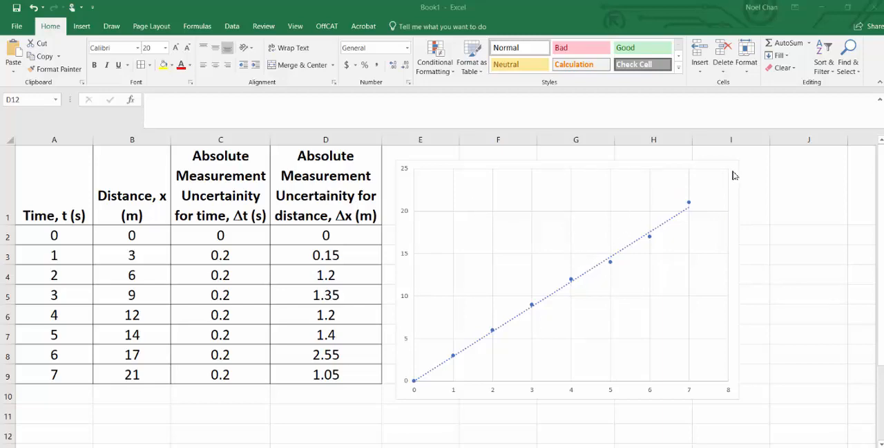
{"action": "mouse_move", "coordinate": [734, 175]}
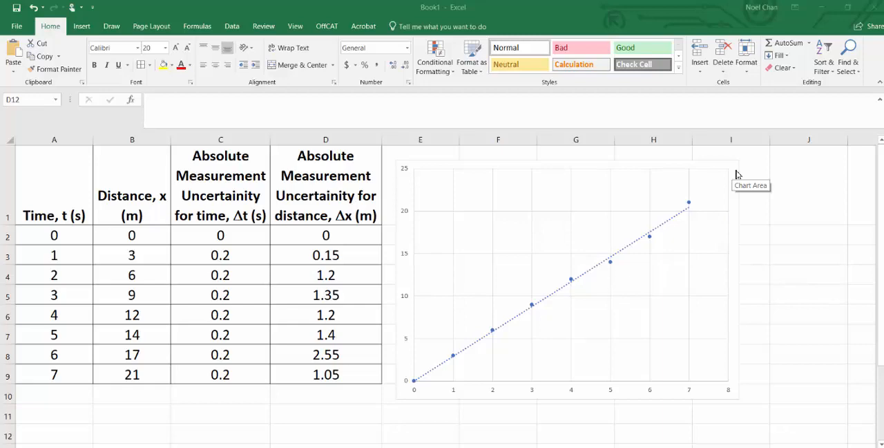
Step: Select the distance-time scatter chart and show the Error Bars submenu under Chart Elements
{"action": "left_click", "coordinate": [567, 276]}
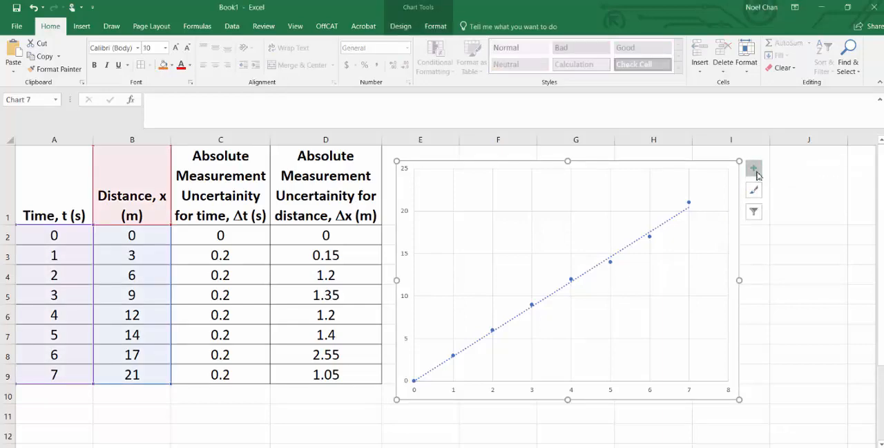
{"action": "left_click", "coordinate": [754, 169]}
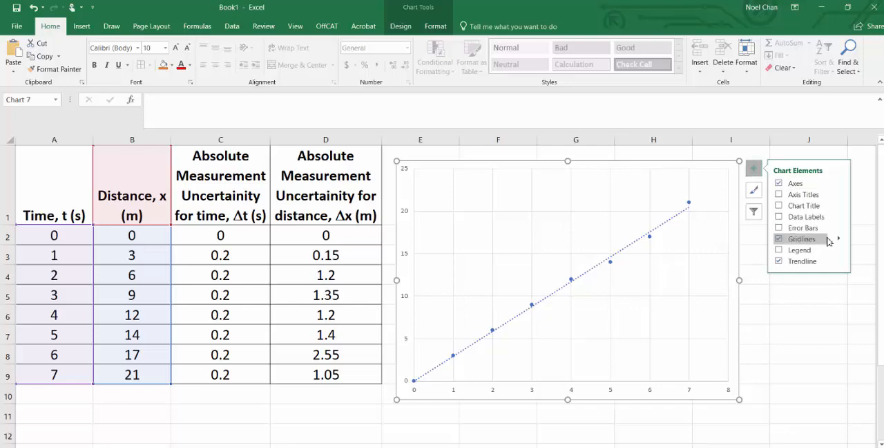
{"action": "left_click", "coordinate": [780, 227]}
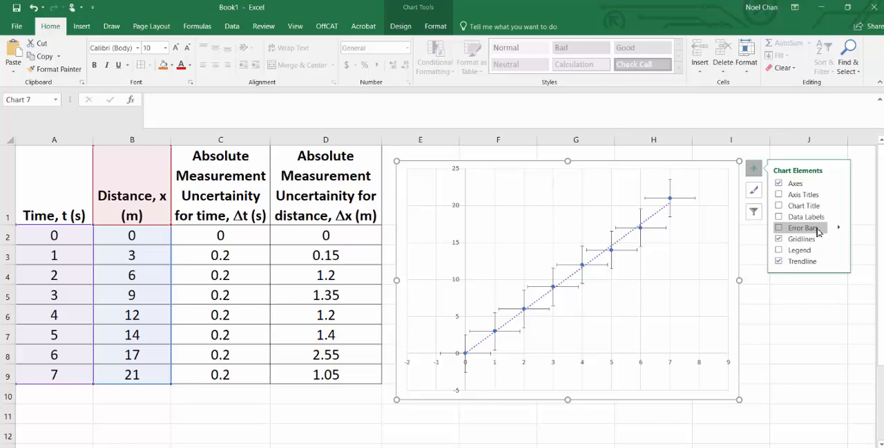
{"action": "left_click", "coordinate": [779, 227]}
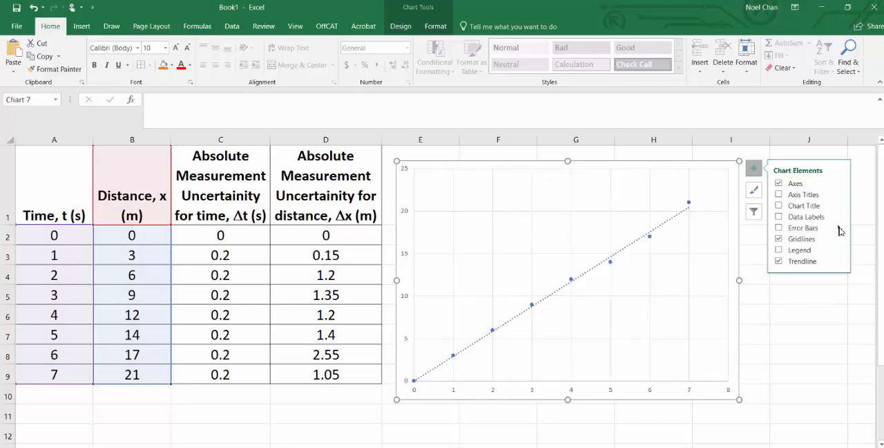
{"action": "left_click", "coordinate": [826, 227]}
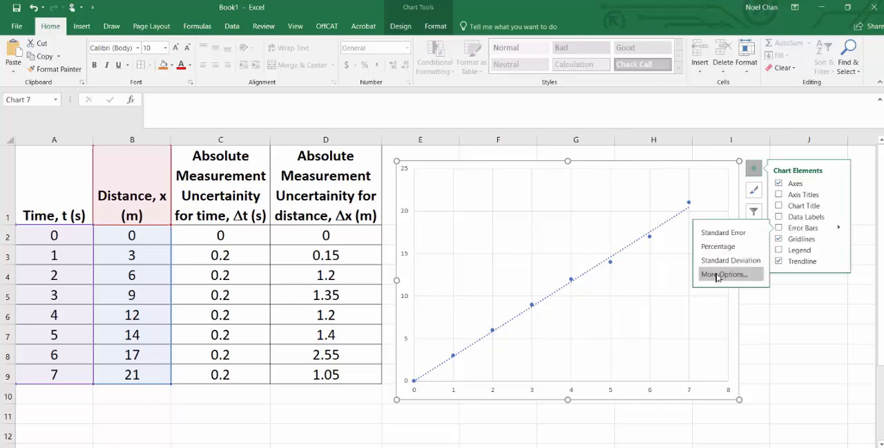
Step: Add error bars through More Options and set the vertical error amount to Custom
{"action": "left_click", "coordinate": [722, 274]}
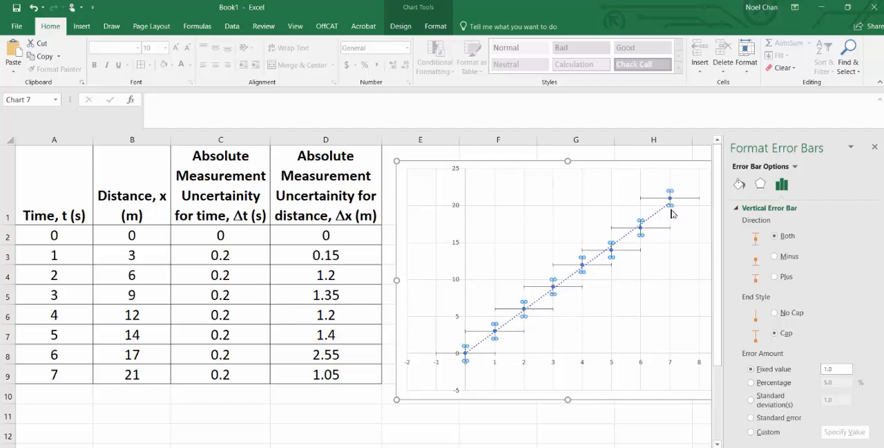
{"action": "mouse_move", "coordinate": [680, 235]}
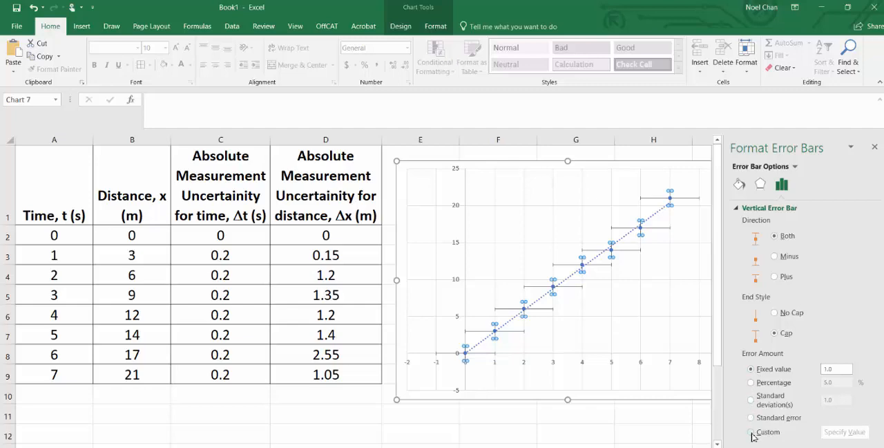
{"action": "left_click", "coordinate": [751, 431]}
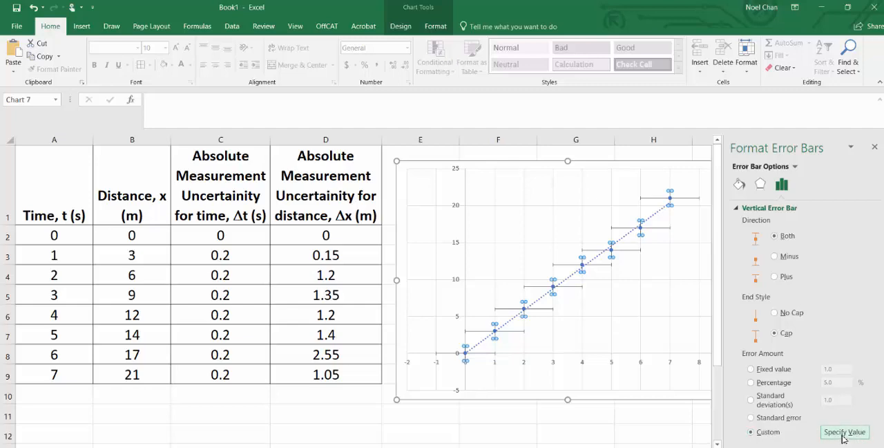
{"action": "left_click", "coordinate": [844, 431]}
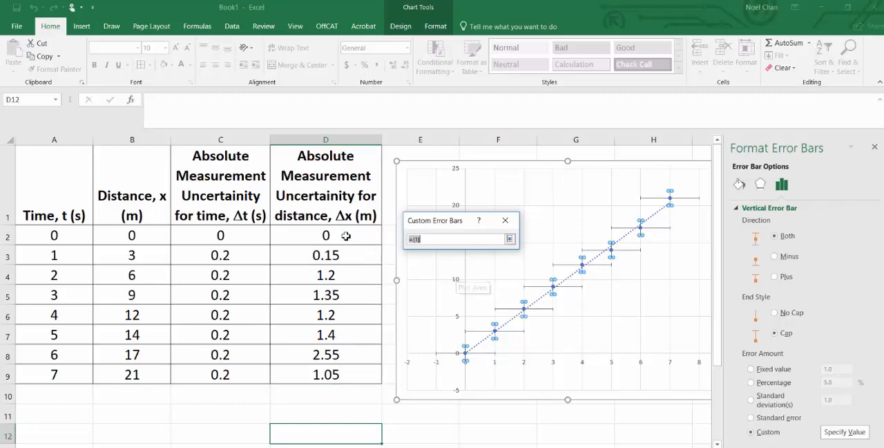
Step: Use cells D2:D9 as the positive and negative custom values for vertical error bars
{"action": "left_click_drag", "start_coordinate": [325, 235], "coordinate": [326, 374]}
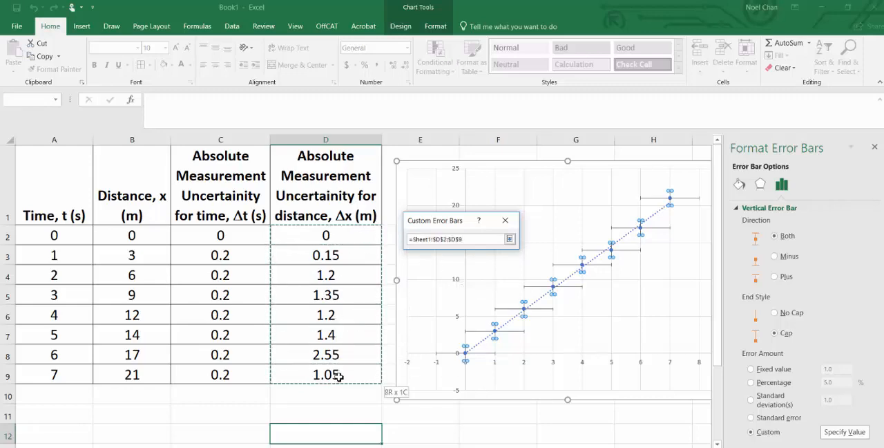
{"action": "left_click", "coordinate": [509, 238]}
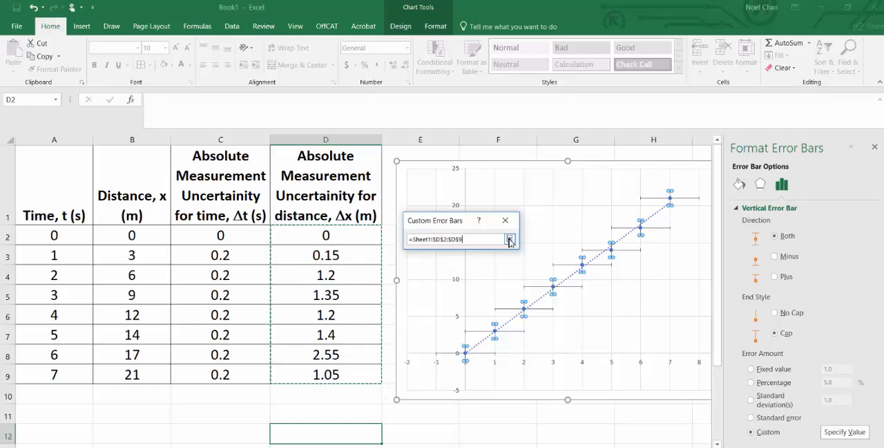
{"action": "left_click", "coordinate": [510, 239]}
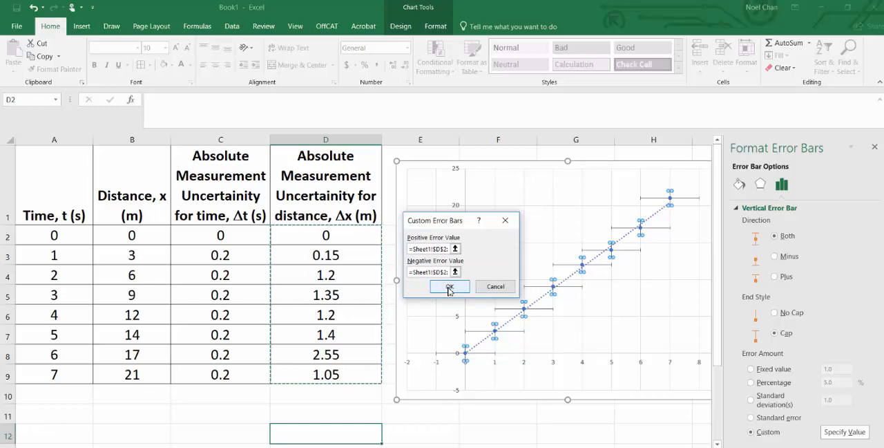
{"action": "left_click", "coordinate": [449, 287]}
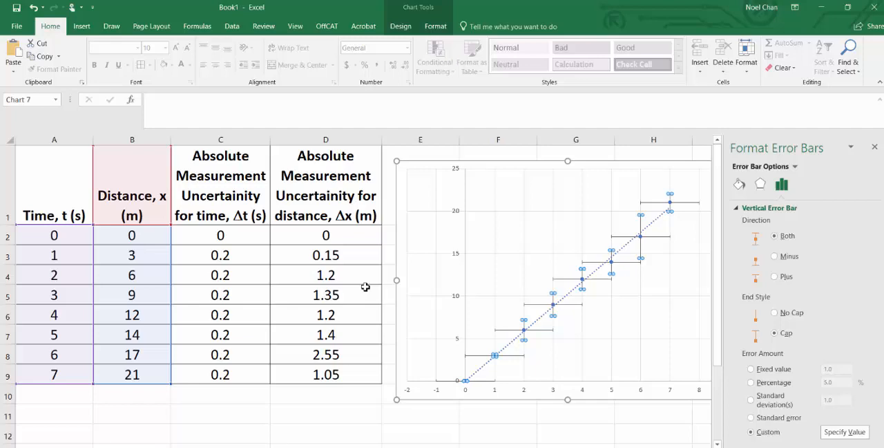
{"action": "mouse_move", "coordinate": [348, 245]}
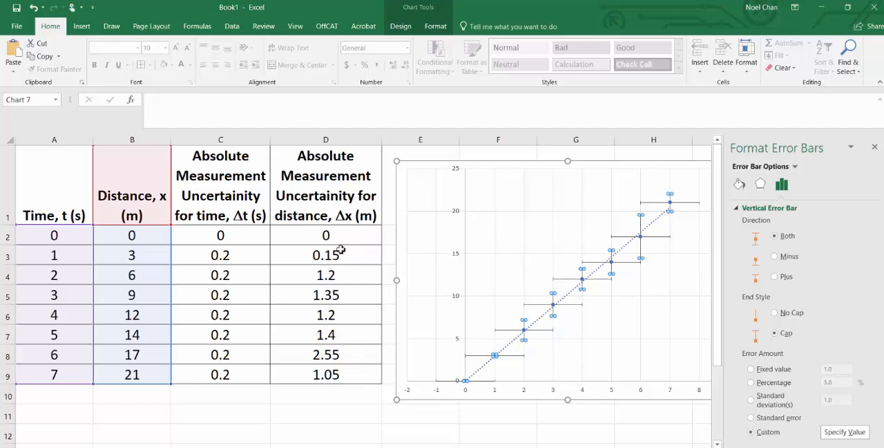
{"action": "mouse_move", "coordinate": [353, 374]}
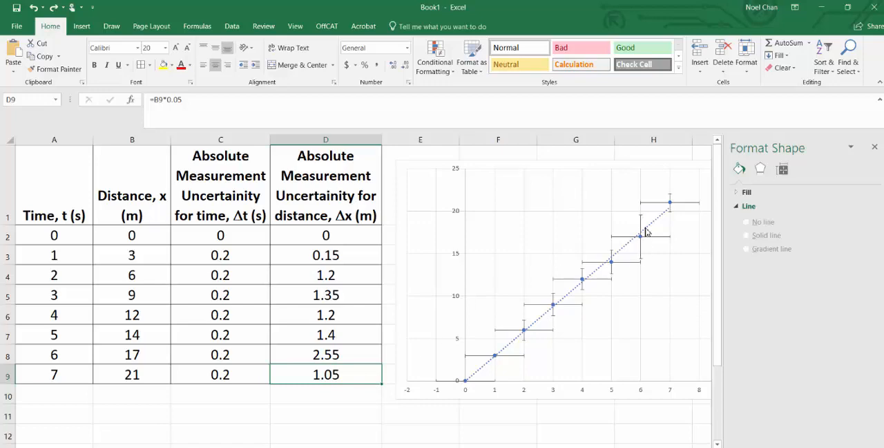
{"action": "mouse_move", "coordinate": [645, 278]}
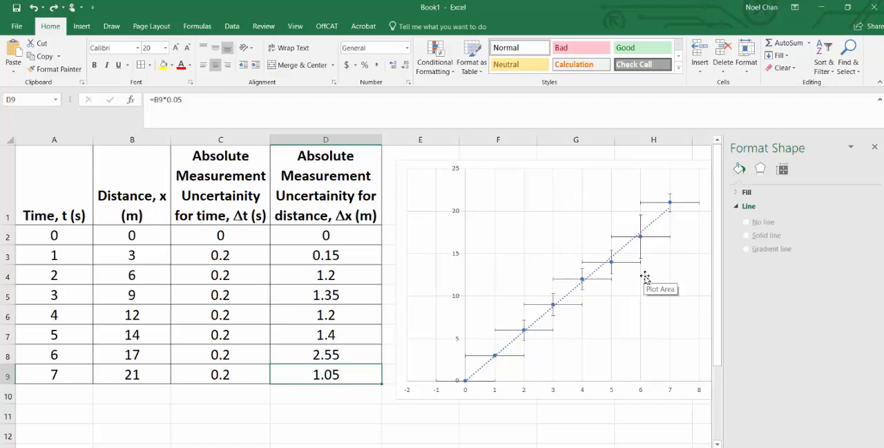
{"action": "mouse_move", "coordinate": [672, 239]}
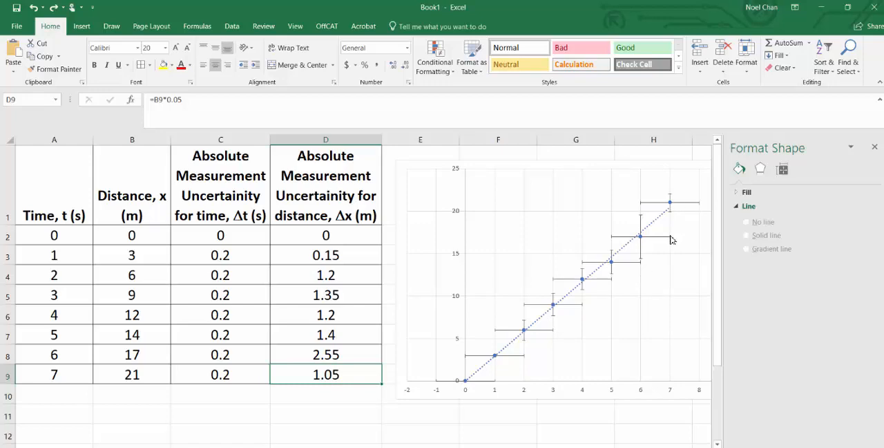
{"action": "mouse_move", "coordinate": [664, 241]}
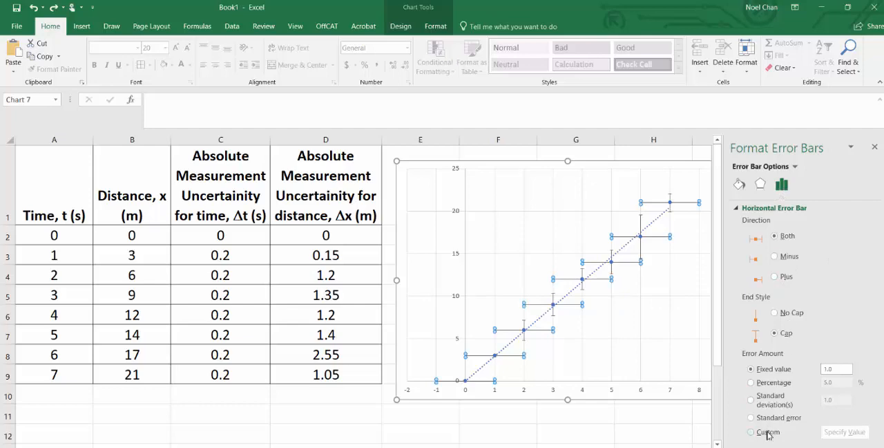
Step: Set the horizontal error bars to custom values from C2:C9
{"action": "left_click", "coordinate": [751, 432]}
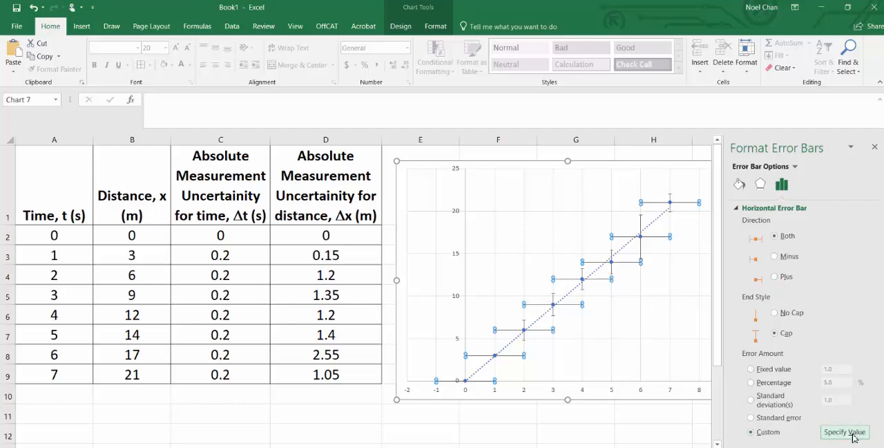
{"action": "left_click", "coordinate": [845, 431]}
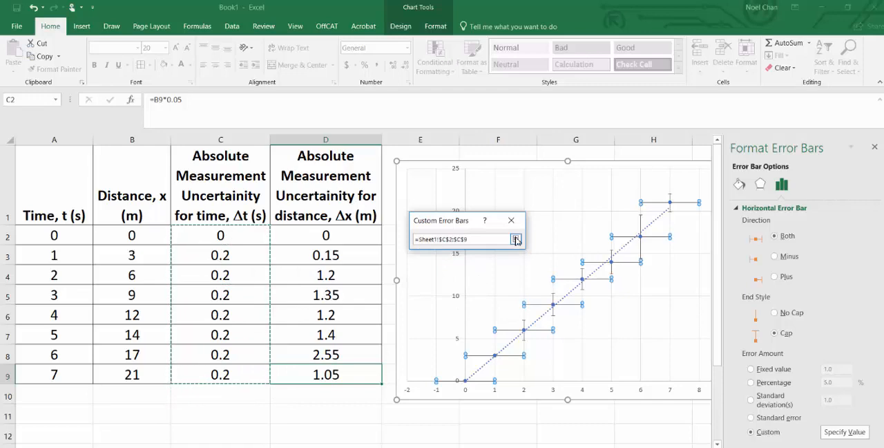
{"action": "left_click", "coordinate": [516, 239]}
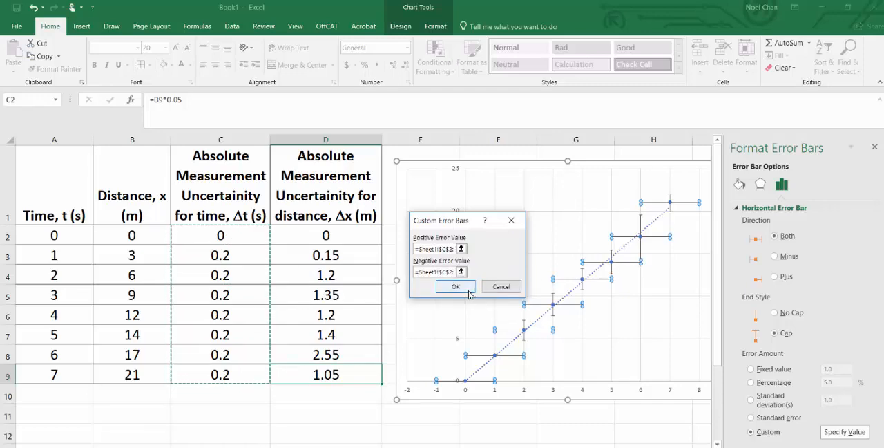
{"action": "left_click", "coordinate": [455, 286]}
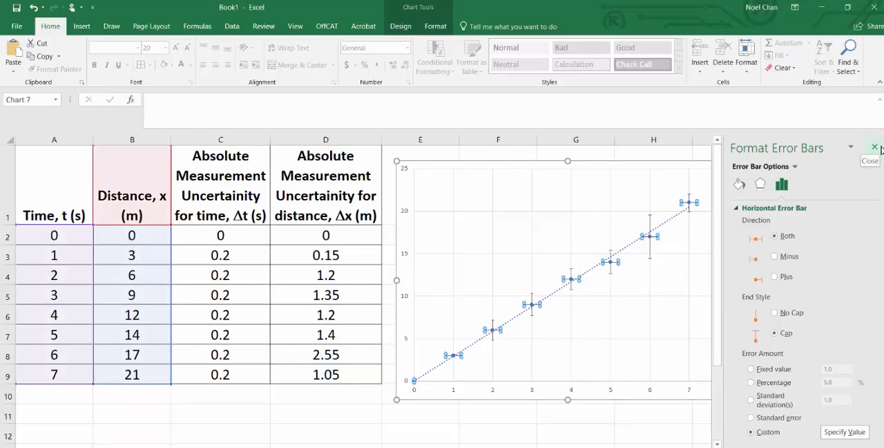
Step: Close the Format Error Bars pane
{"action": "left_click", "coordinate": [875, 147]}
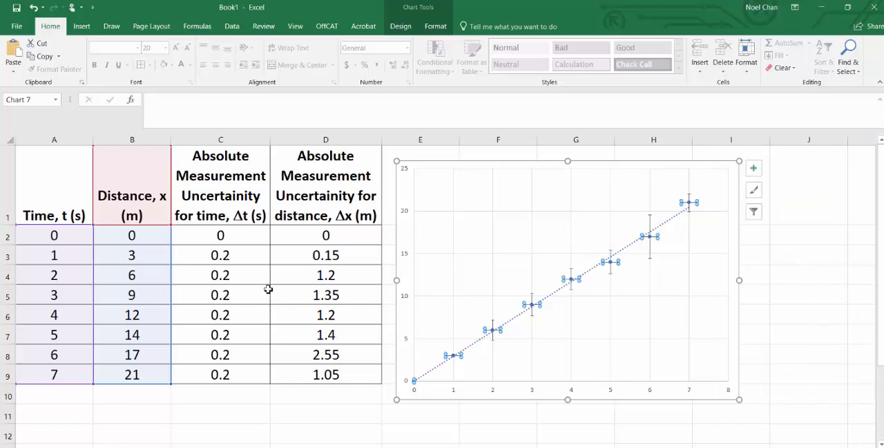
{"action": "mouse_move", "coordinate": [735, 226]}
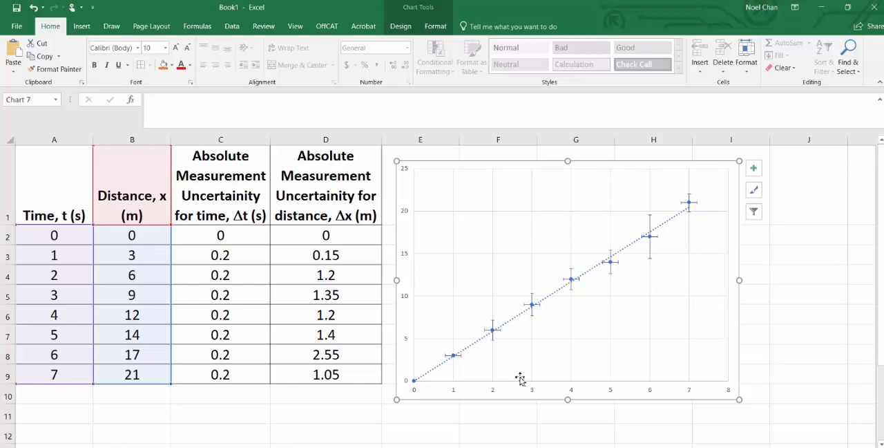
{"action": "mouse_move", "coordinate": [413, 185]}
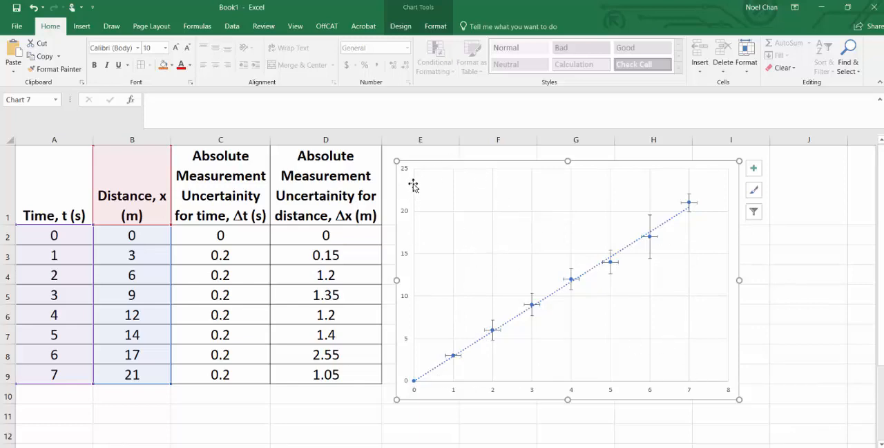
{"action": "mouse_move", "coordinate": [719, 395]}
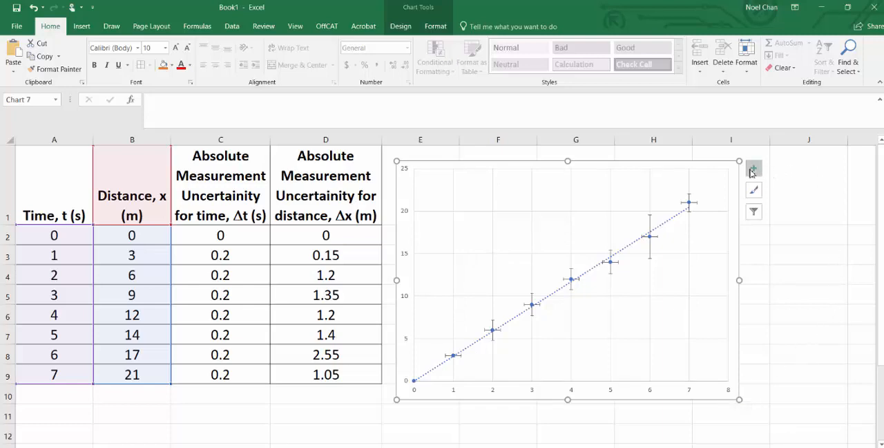
Step: Set the horizontal time axis major unit to 0.5 and minor unit to 0.1
{"action": "left_click", "coordinate": [753, 169]}
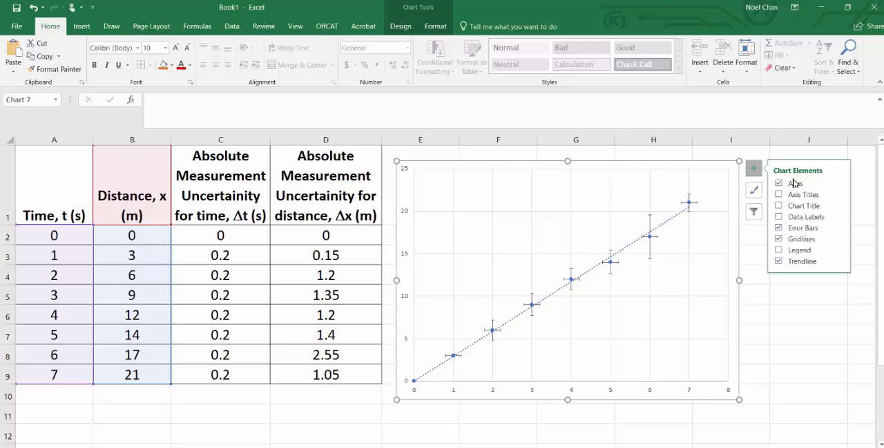
{"action": "left_click", "coordinate": [779, 194]}
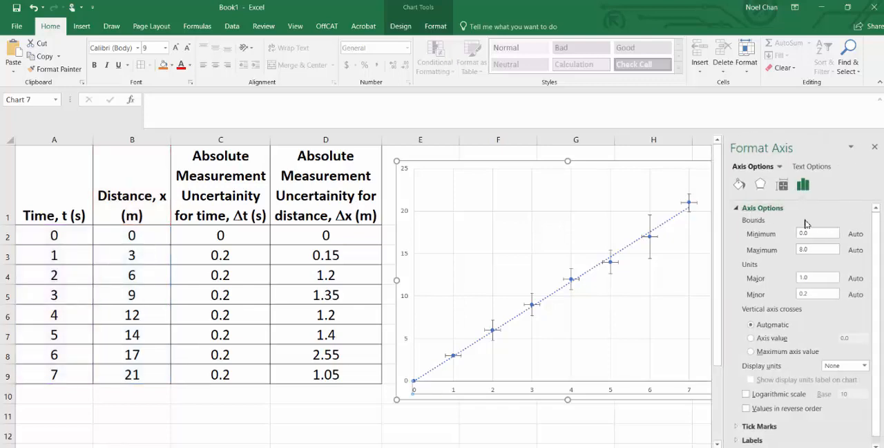
{"action": "mouse_move", "coordinate": [653, 291]}
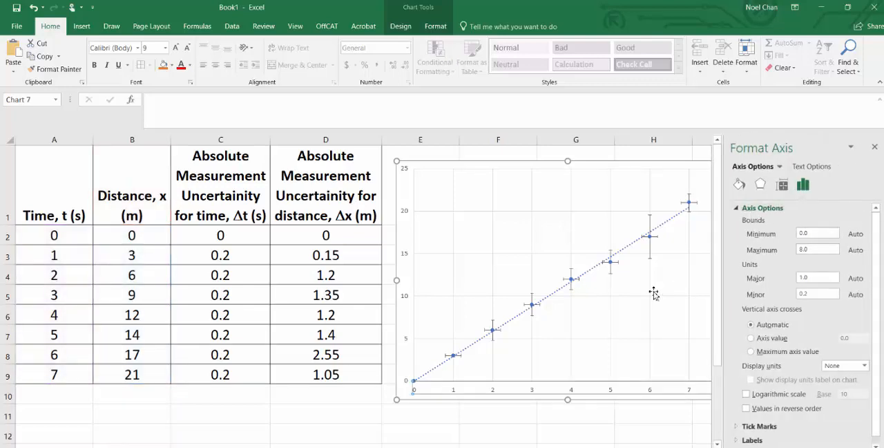
{"action": "mouse_move", "coordinate": [665, 403]}
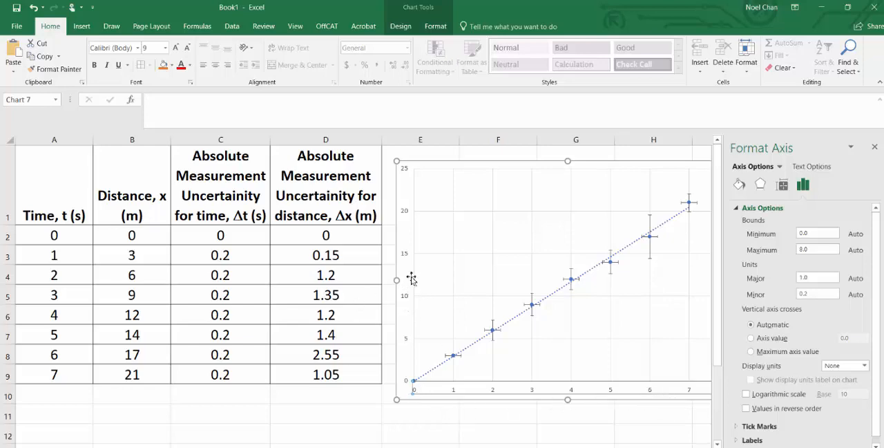
{"action": "mouse_move", "coordinate": [596, 405]}
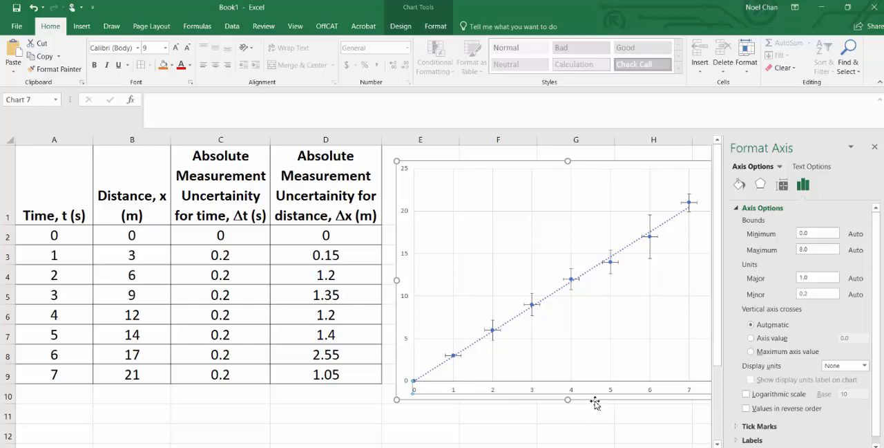
{"action": "mouse_move", "coordinate": [827, 288]}
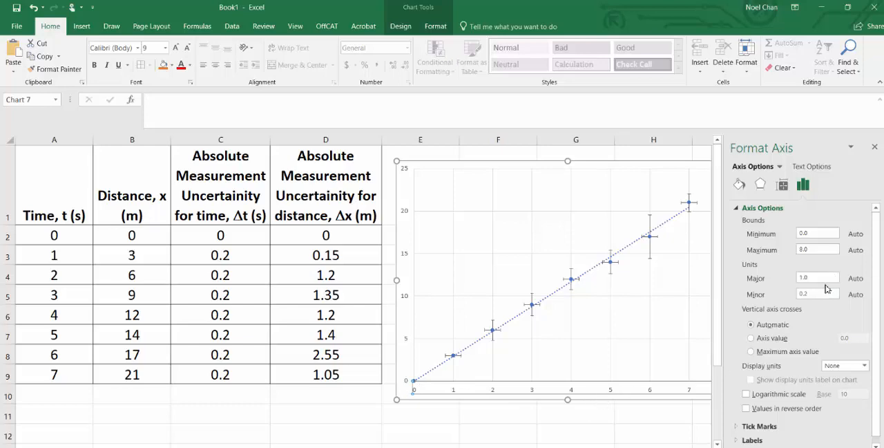
{"action": "left_click", "coordinate": [818, 278]}
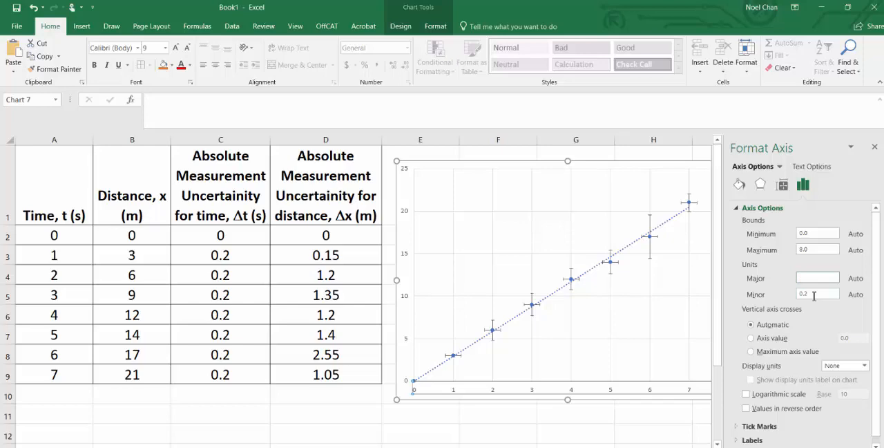
{"action": "type", "text": "0.5"}
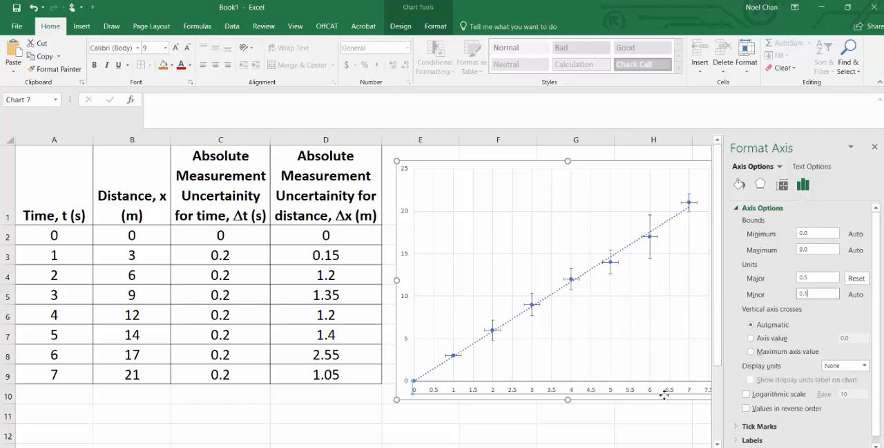
{"action": "mouse_move", "coordinate": [880, 282]}
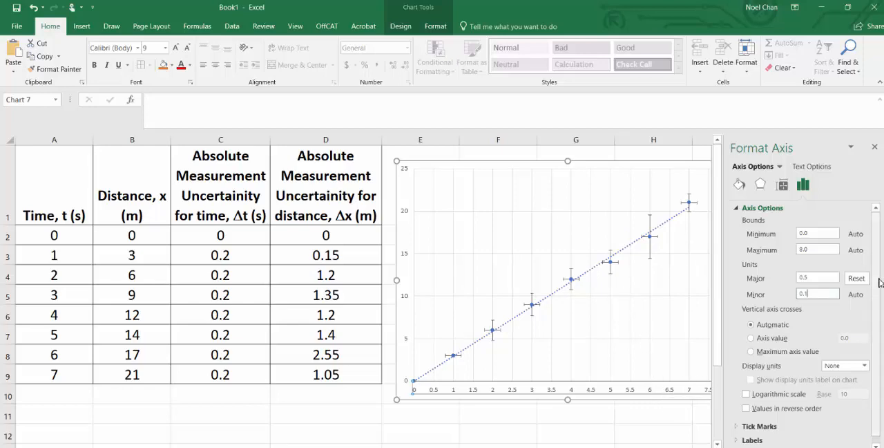
{"action": "scroll", "scroll_direction": "down", "scroll_amount": 3}
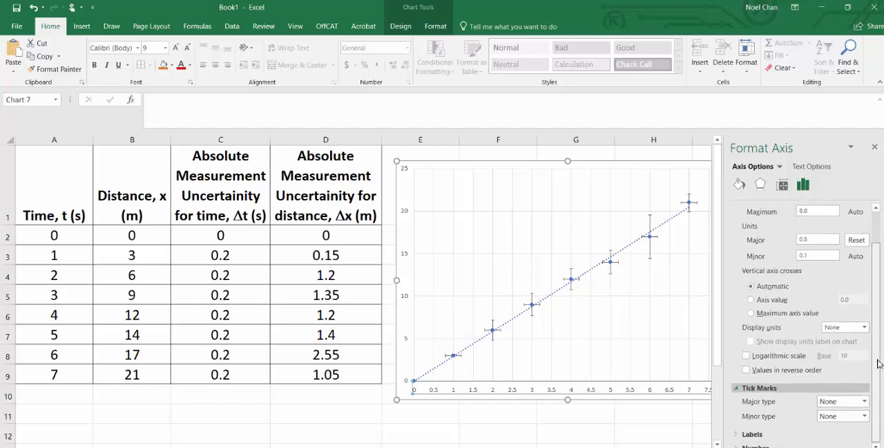
Step: Set the time axis major tick marks to Inside and minor tick marks to Outside
{"action": "left_click", "coordinate": [737, 207]}
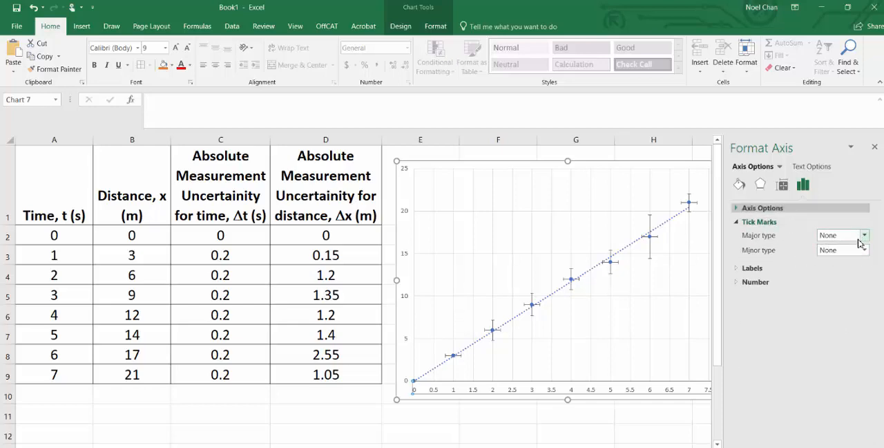
{"action": "left_click", "coordinate": [864, 235]}
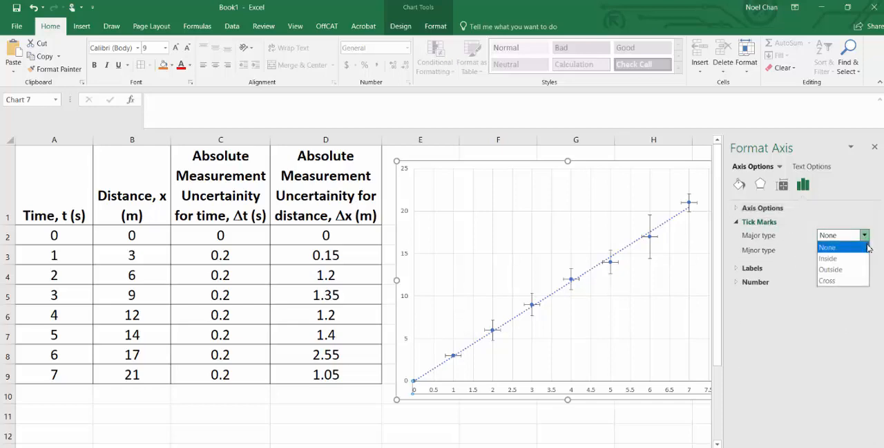
{"action": "mouse_move", "coordinate": [829, 258]}
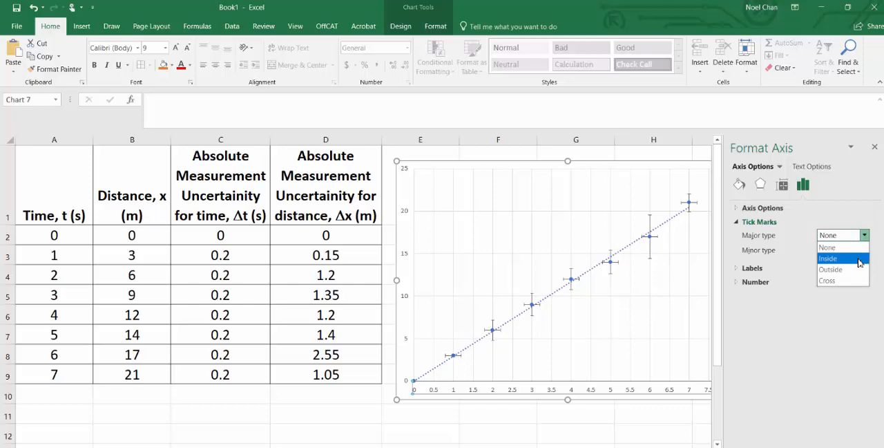
{"action": "left_click", "coordinate": [827, 248]}
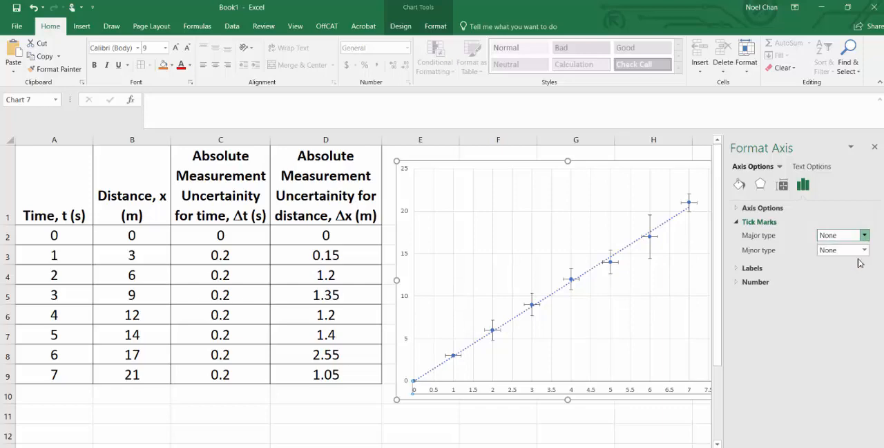
{"action": "left_click", "coordinate": [864, 249]}
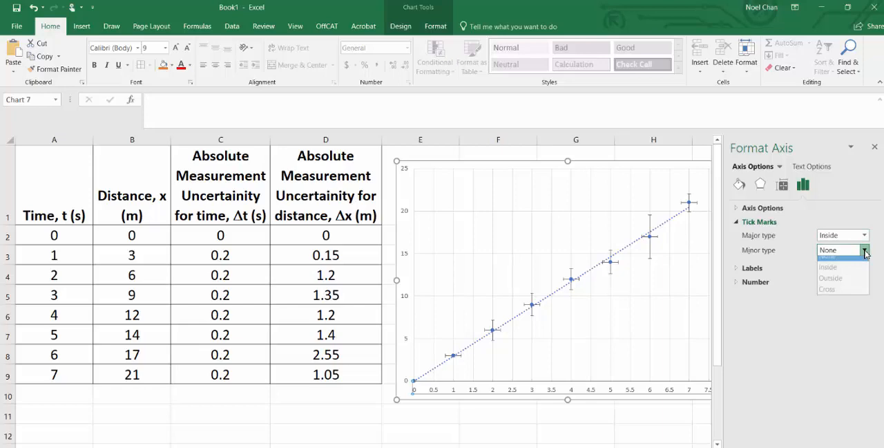
{"action": "left_click", "coordinate": [831, 277]}
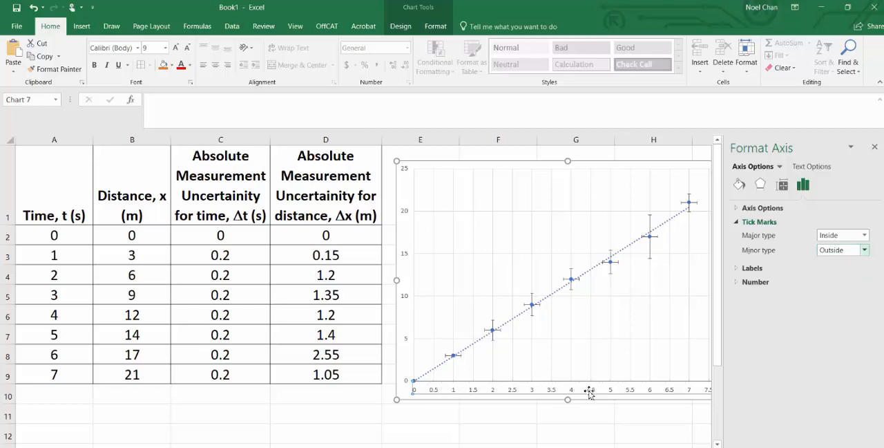
{"action": "mouse_move", "coordinate": [675, 378]}
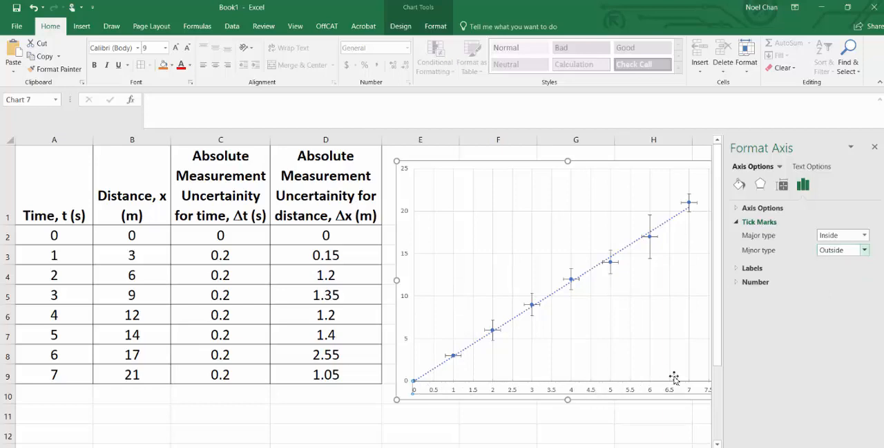
{"action": "mouse_move", "coordinate": [650, 406]}
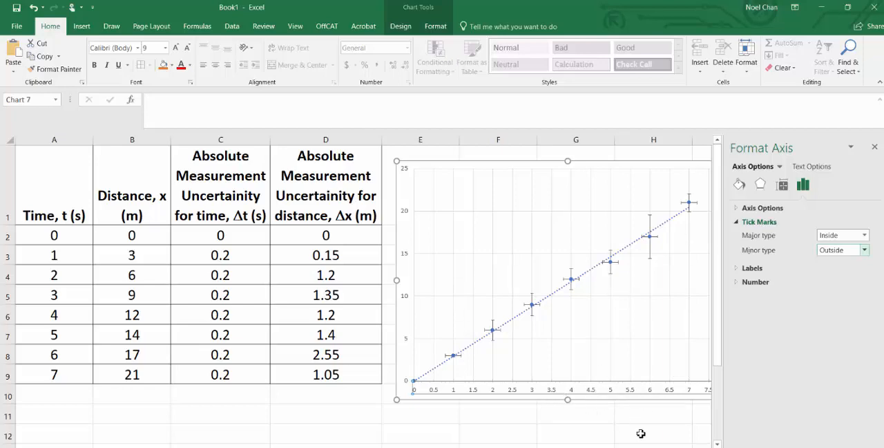
{"action": "mouse_move", "coordinate": [753, 234]}
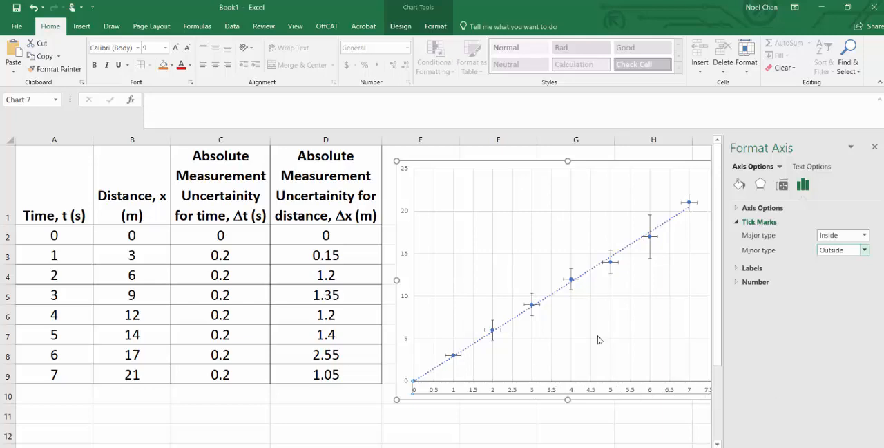
{"action": "mouse_move", "coordinate": [404, 213]}
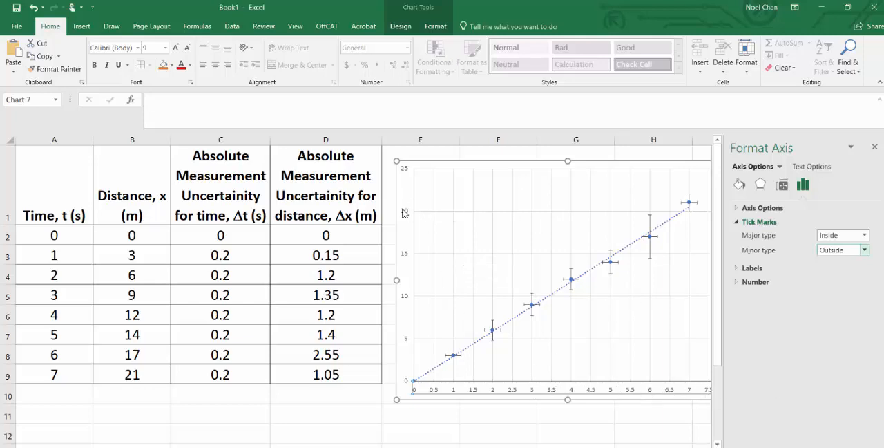
{"action": "mouse_move", "coordinate": [448, 197]}
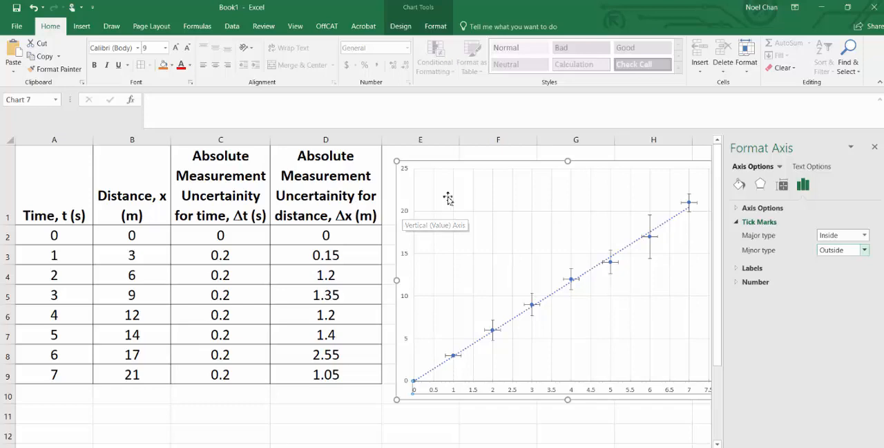
{"action": "mouse_move", "coordinate": [408, 177]}
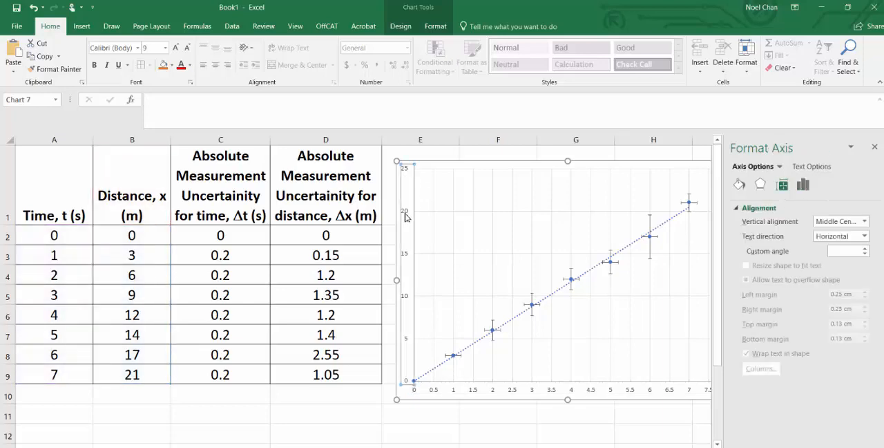
{"action": "mouse_move", "coordinate": [404, 233]}
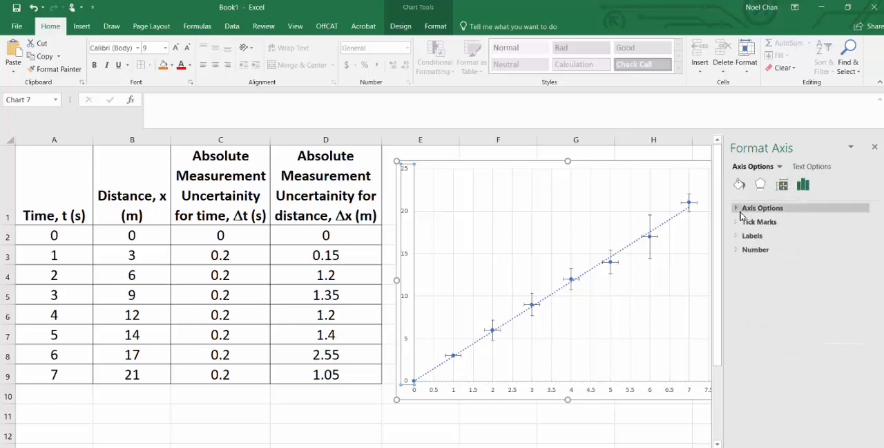
Step: Set the vertical distance axis major unit to 1.0 and minor unit to 0.2
{"action": "left_click", "coordinate": [763, 207]}
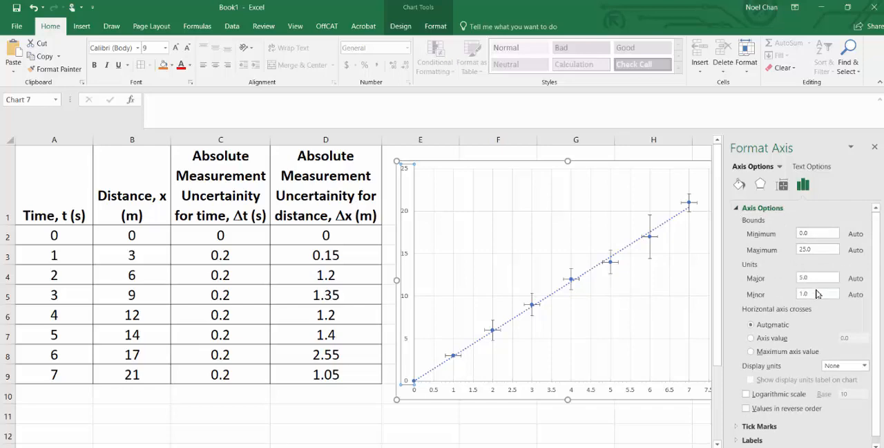
{"action": "left_click", "coordinate": [817, 277]}
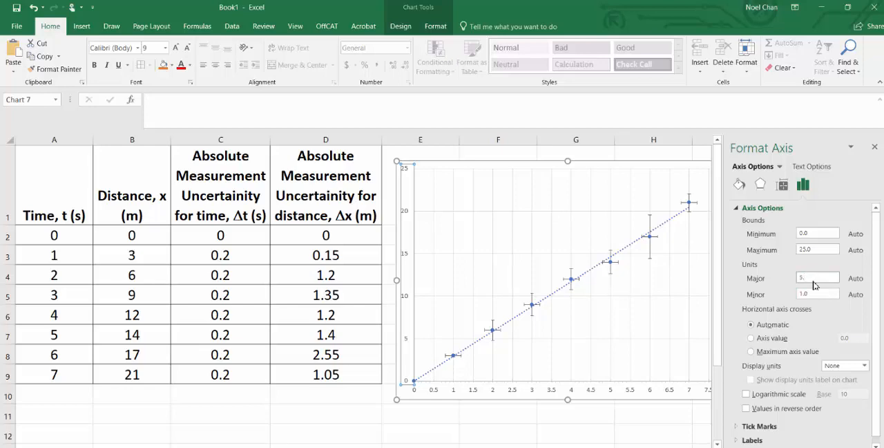
{"action": "left_click", "coordinate": [818, 277]}
{"action": "type", "text": "0.2"}
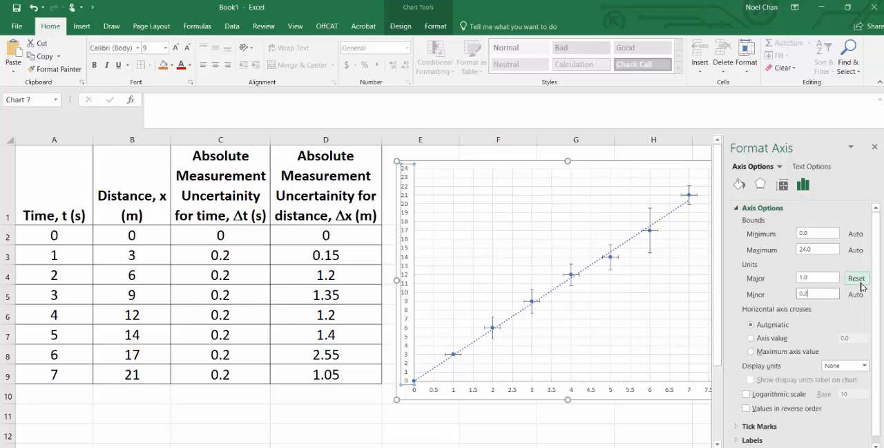
{"action": "mouse_move", "coordinate": [861, 288]}
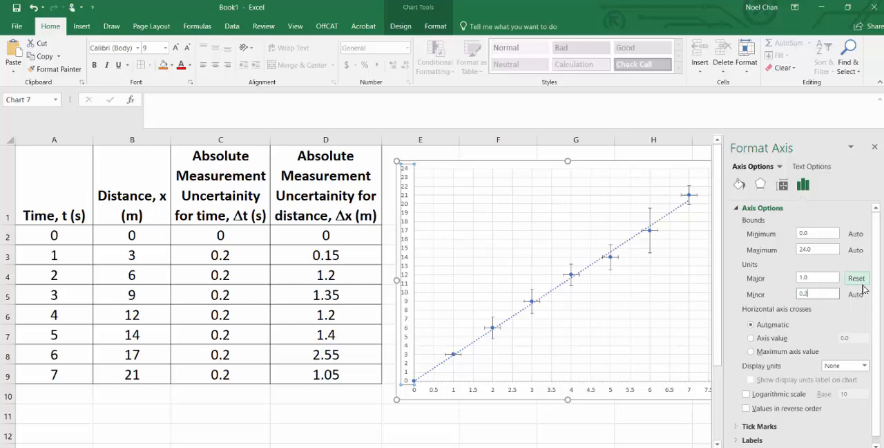
{"action": "left_click", "coordinate": [737, 207]}
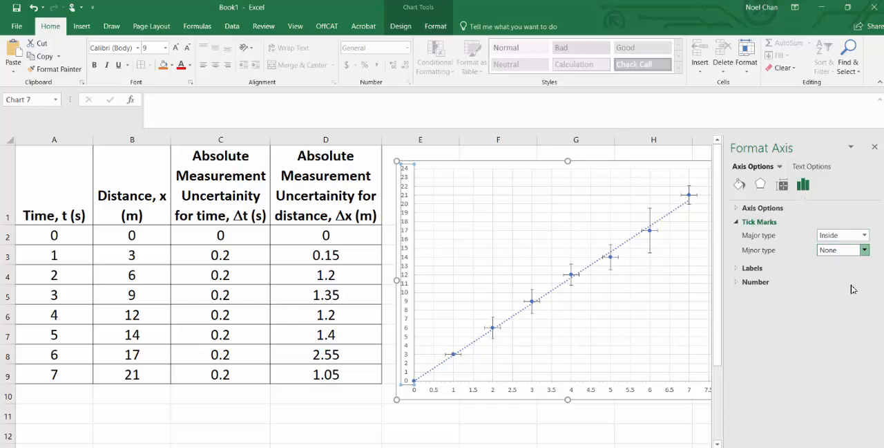
Step: Set the vertical axis minor tick marks to Outside and close the Format Axis pane
{"action": "left_click", "coordinate": [839, 249]}
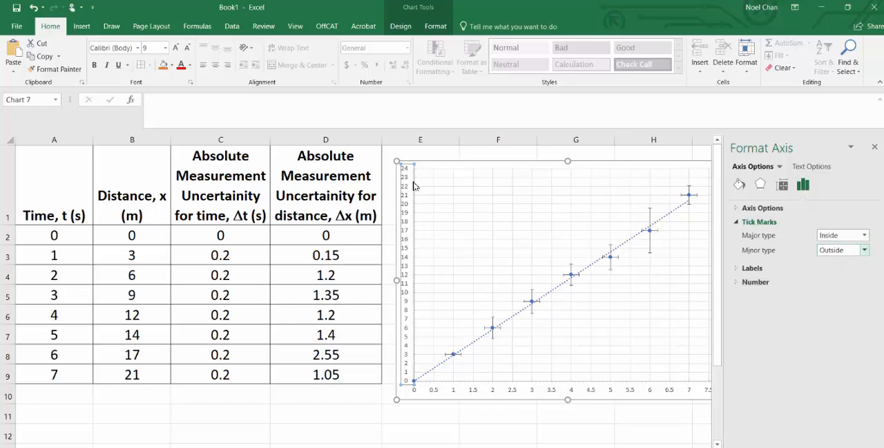
{"action": "mouse_move", "coordinate": [686, 300]}
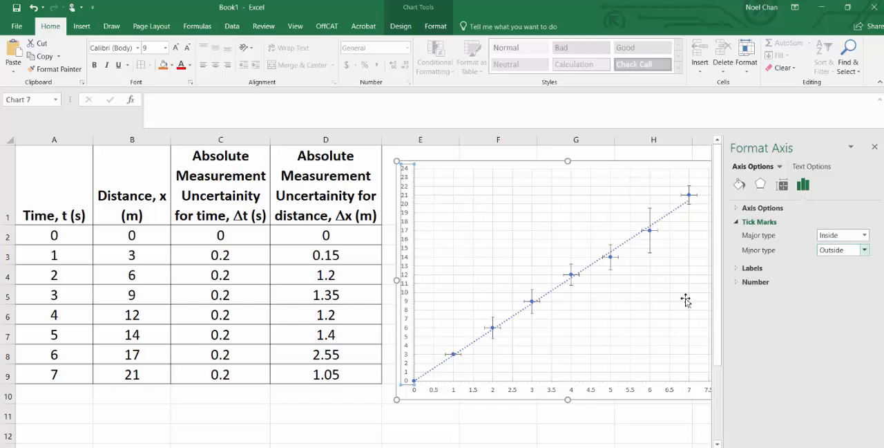
{"action": "mouse_move", "coordinate": [878, 153]}
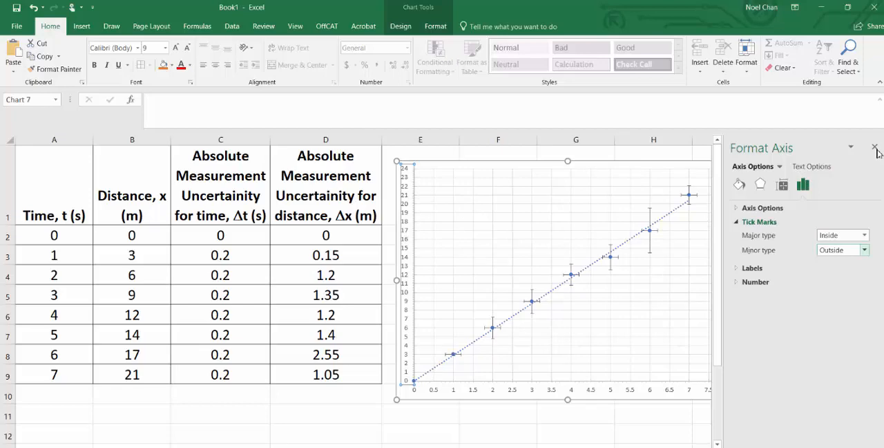
{"action": "left_click", "coordinate": [875, 147]}
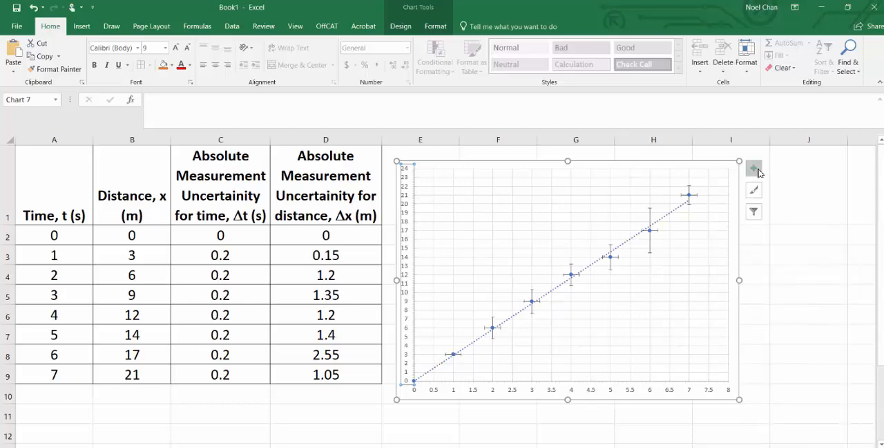
{"action": "mouse_move", "coordinate": [754, 168]}
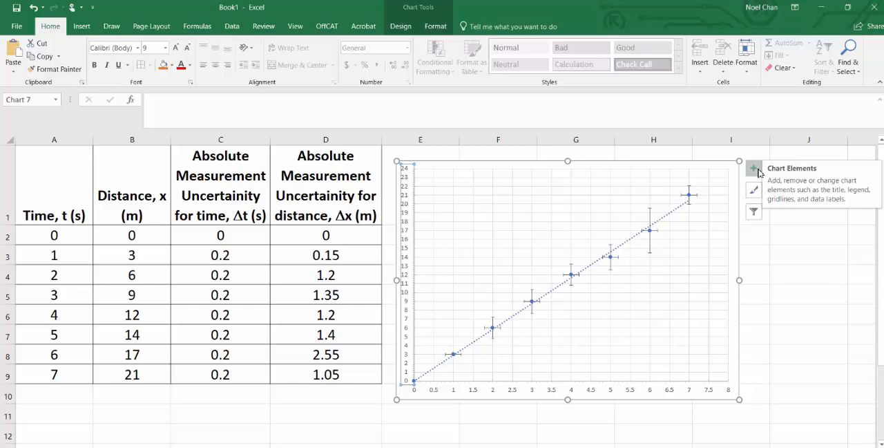
Step: Turn on Primary Minor Horizontal and Primary Minor Vertical gridlines from Chart Elements
{"action": "left_click", "coordinate": [754, 168]}
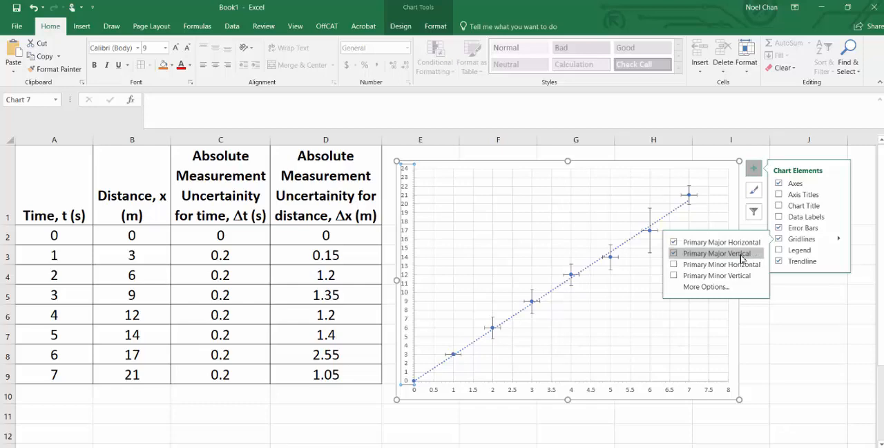
{"action": "mouse_move", "coordinate": [722, 264]}
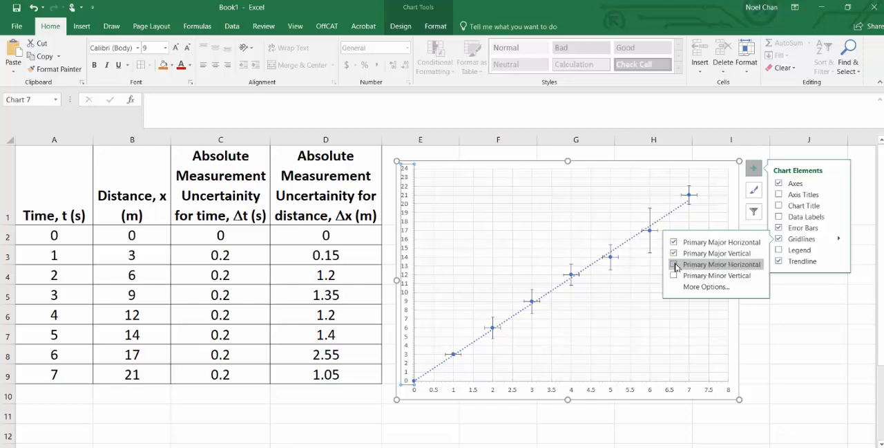
{"action": "left_click", "coordinate": [674, 264]}
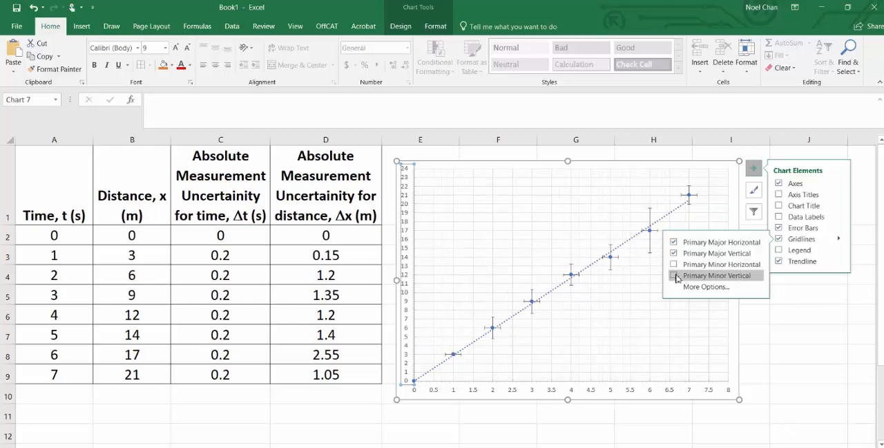
{"action": "left_click", "coordinate": [673, 264]}
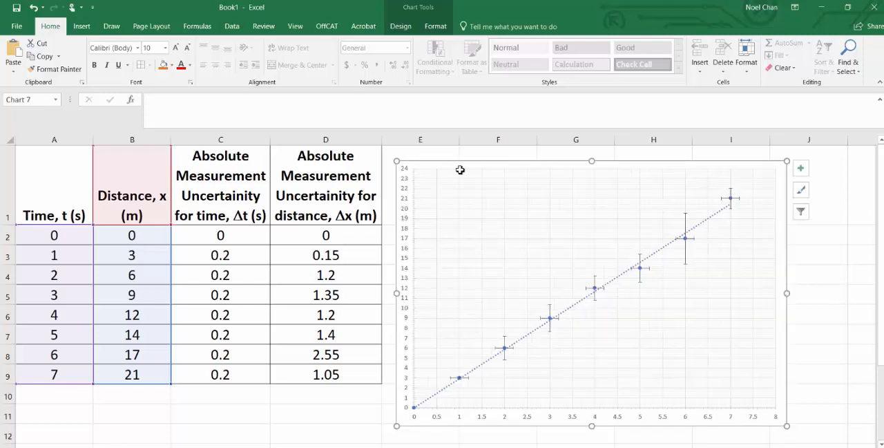
{"action": "mouse_move", "coordinate": [530, 413]}
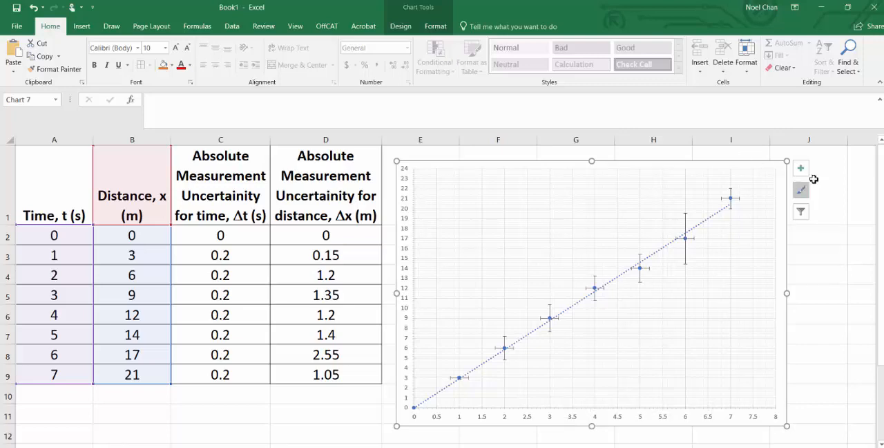
Step: Enable Axis Titles and Chart Title in Chart Elements, then select the chart title text
{"action": "left_click", "coordinate": [801, 168]}
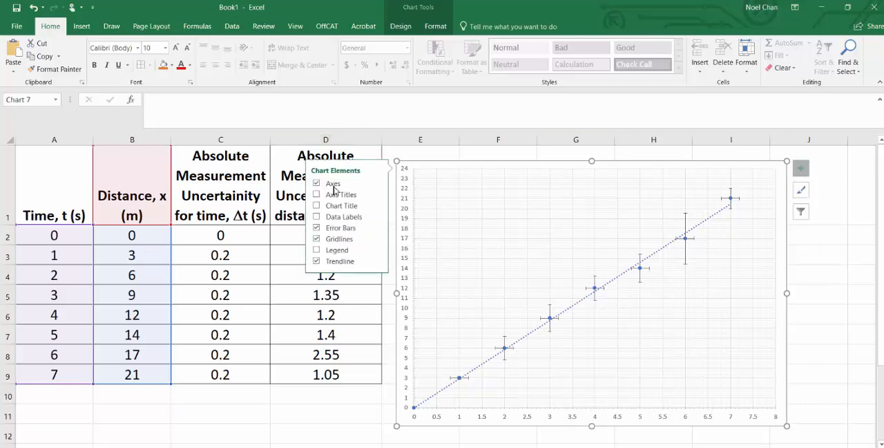
{"action": "left_click", "coordinate": [316, 194]}
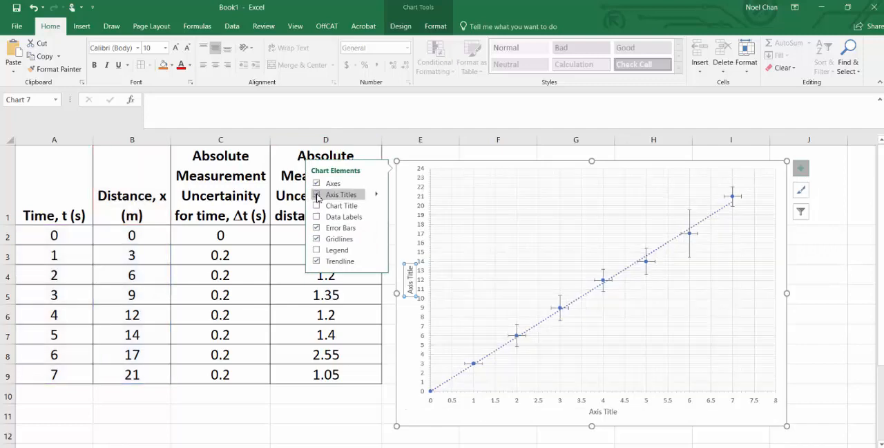
{"action": "left_click", "coordinate": [317, 206]}
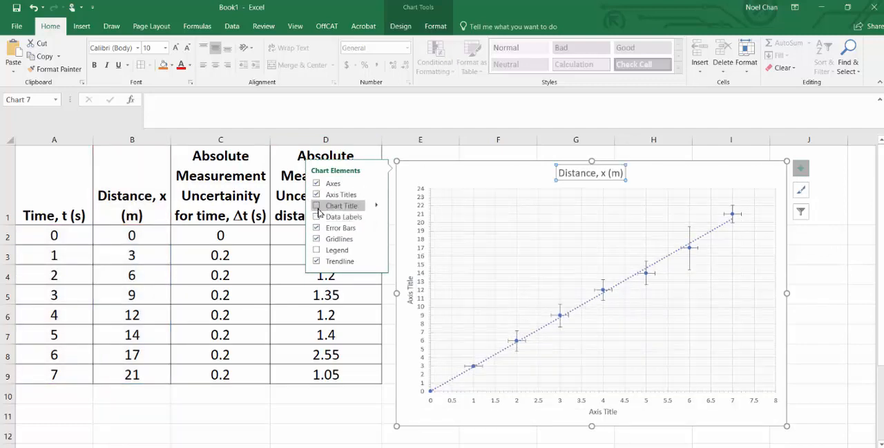
{"action": "left_click", "coordinate": [316, 205]}
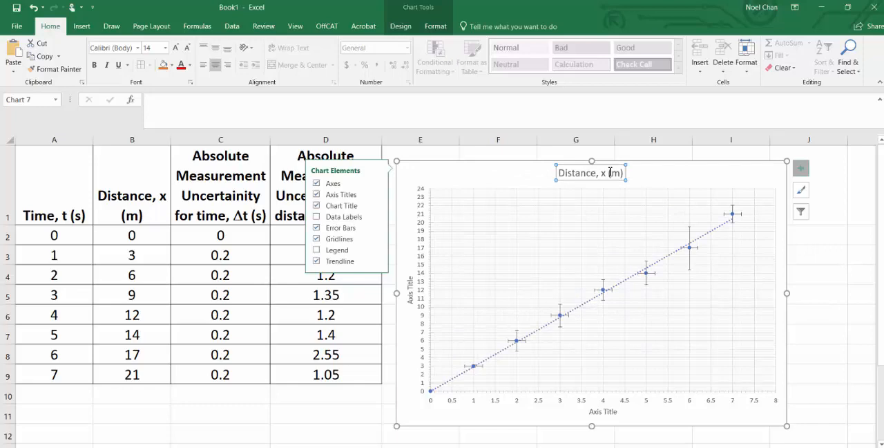
{"action": "left_click", "coordinate": [591, 172]}
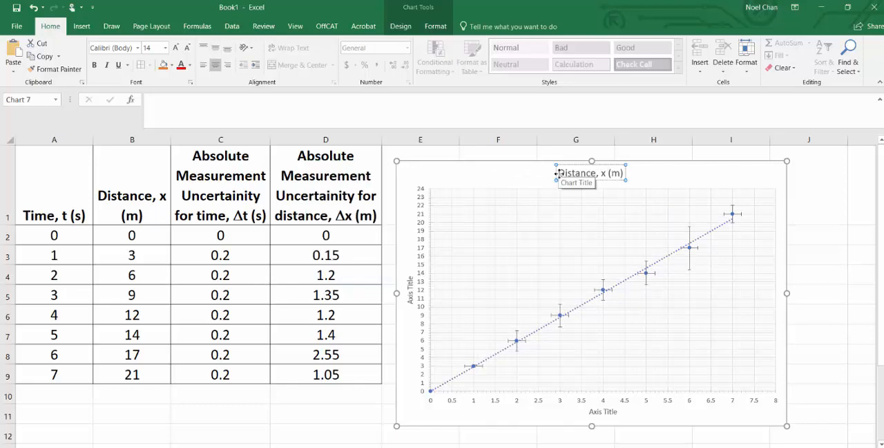
{"action": "left_click", "coordinate": [589, 173]}
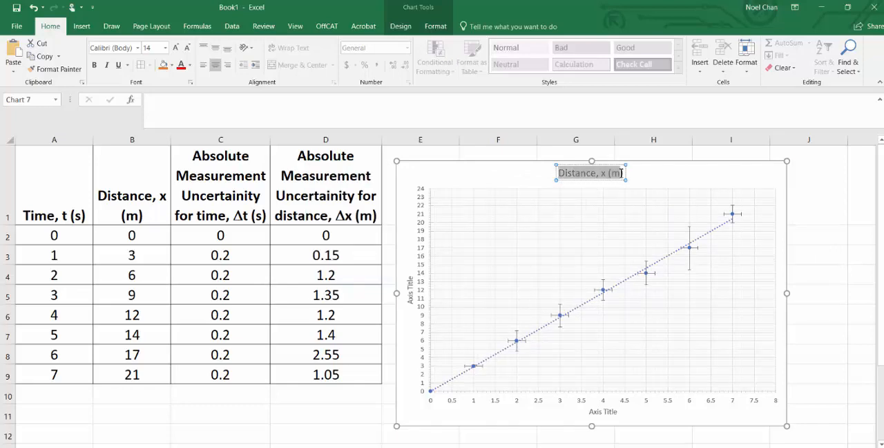